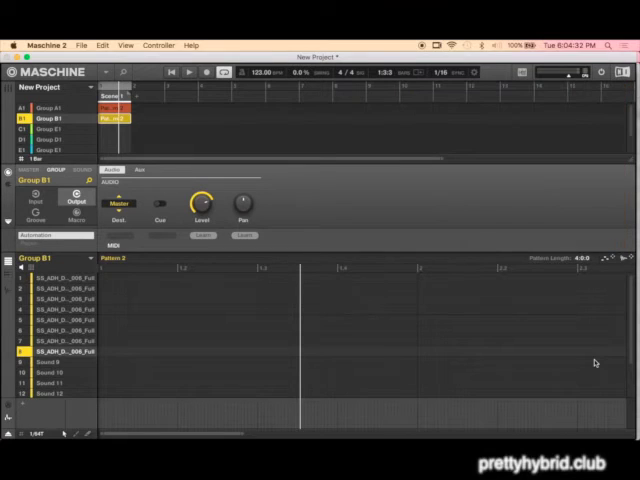
- Load the drum loop sample onto Sound 1 of Group A1 and bring up Preferences
{"action": "left_click", "coordinate": [52, 108]}
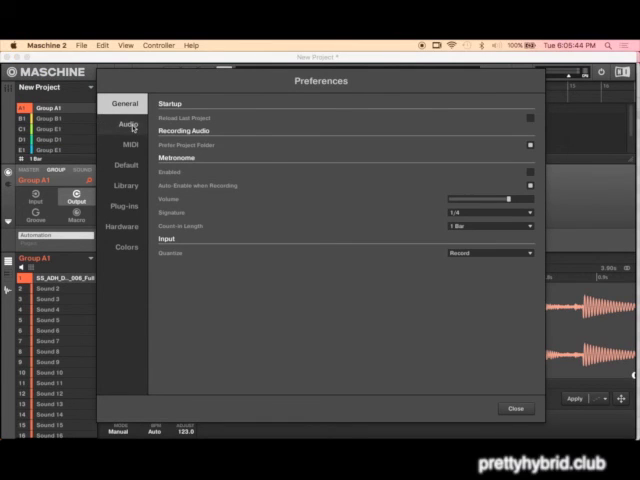
- Review the Audio interface and routing settings, then close Preferences back to the drum loop
{"action": "left_click", "coordinate": [124, 122]}
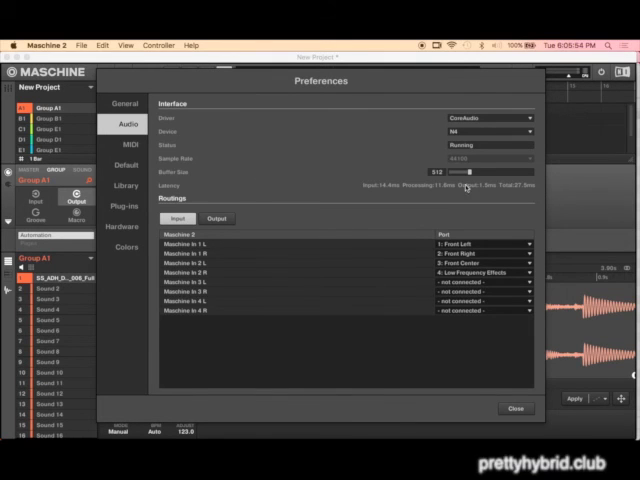
{"action": "mouse_move", "coordinate": [458, 188]}
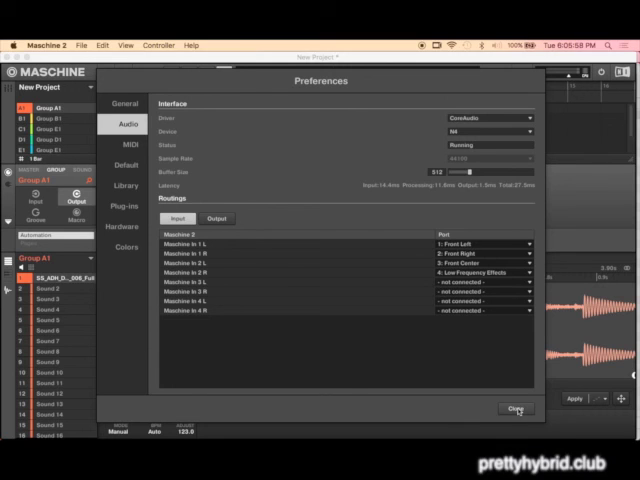
{"action": "left_click", "coordinate": [516, 408]}
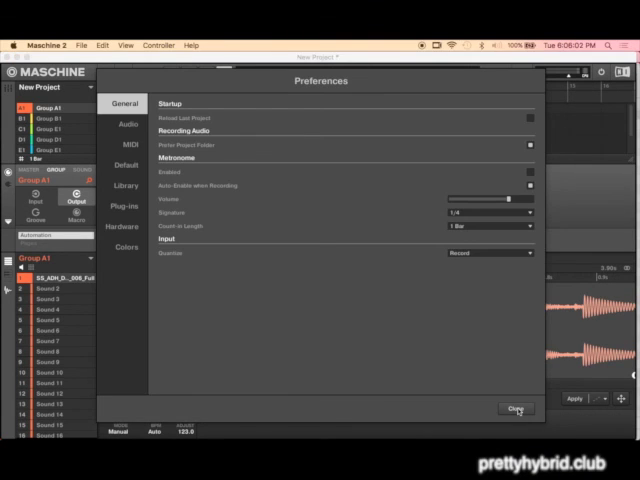
{"action": "left_click", "coordinate": [516, 408]}
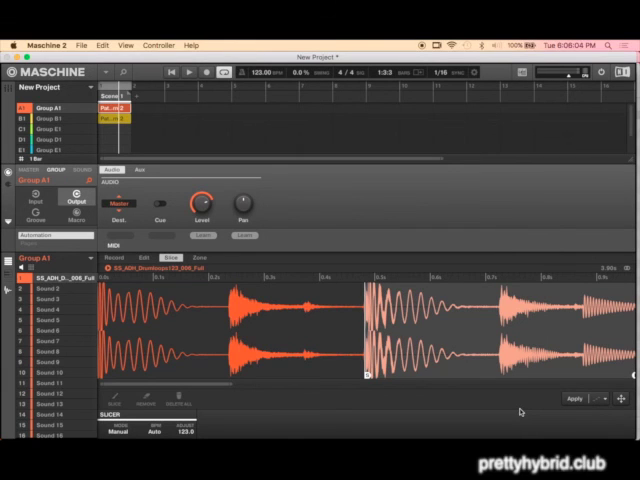